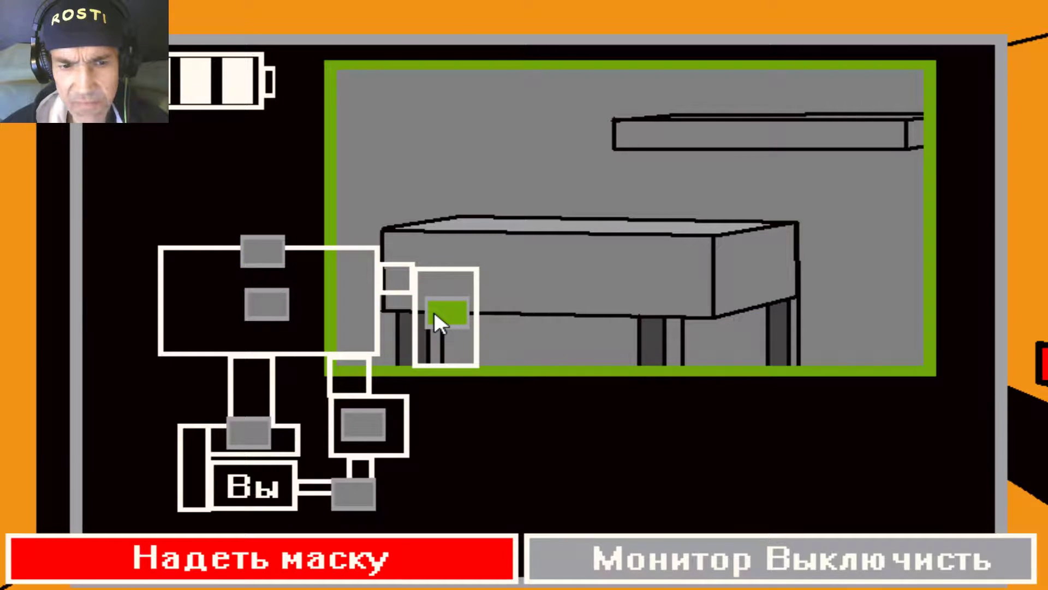
# - Close the monitor and reopen it on the hallway camera beside the office
pyautogui.click(761, 567)
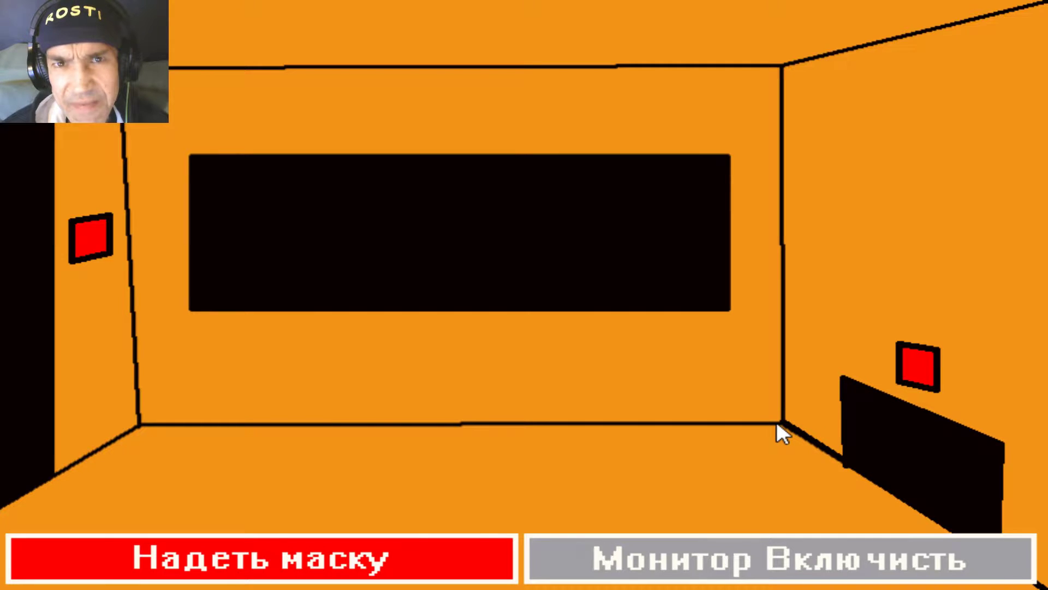
pyautogui.moveTo(670, 431)
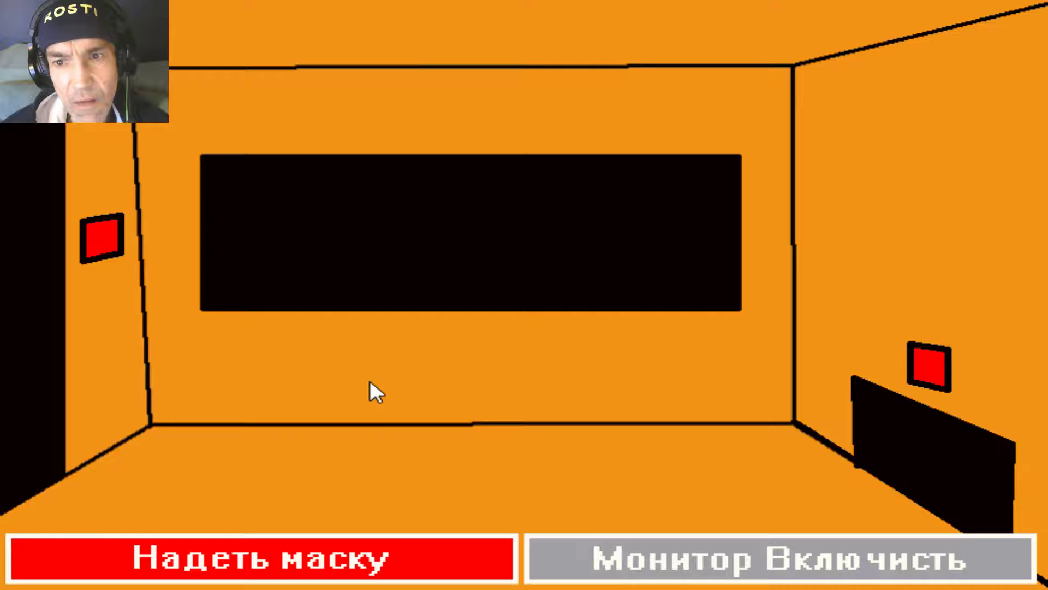
pyautogui.click(783, 565)
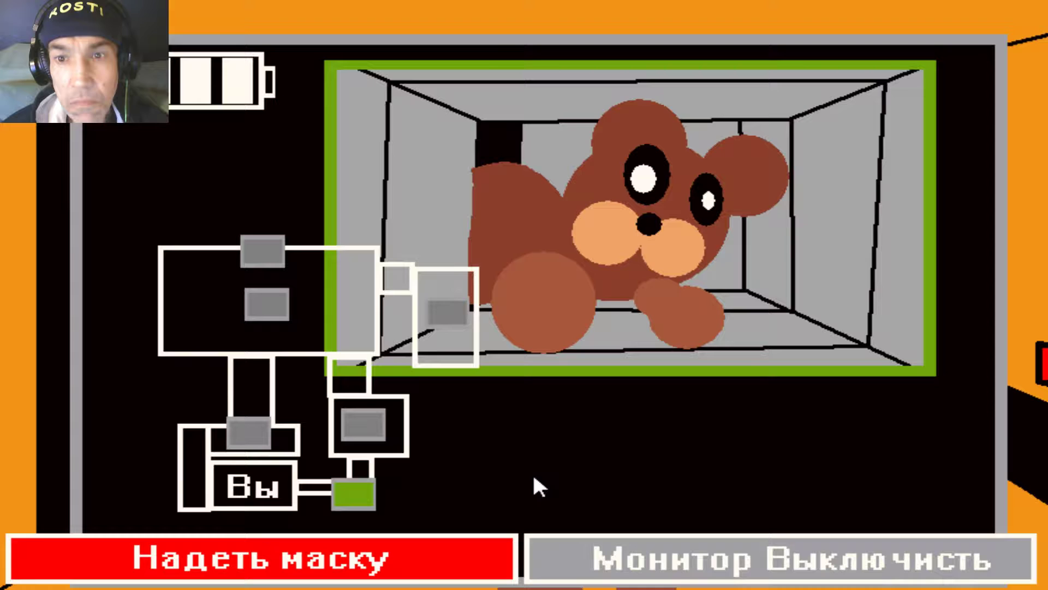
# - Lower the monitor and wear the mask while the teddy visits the office
pyautogui.click(767, 566)
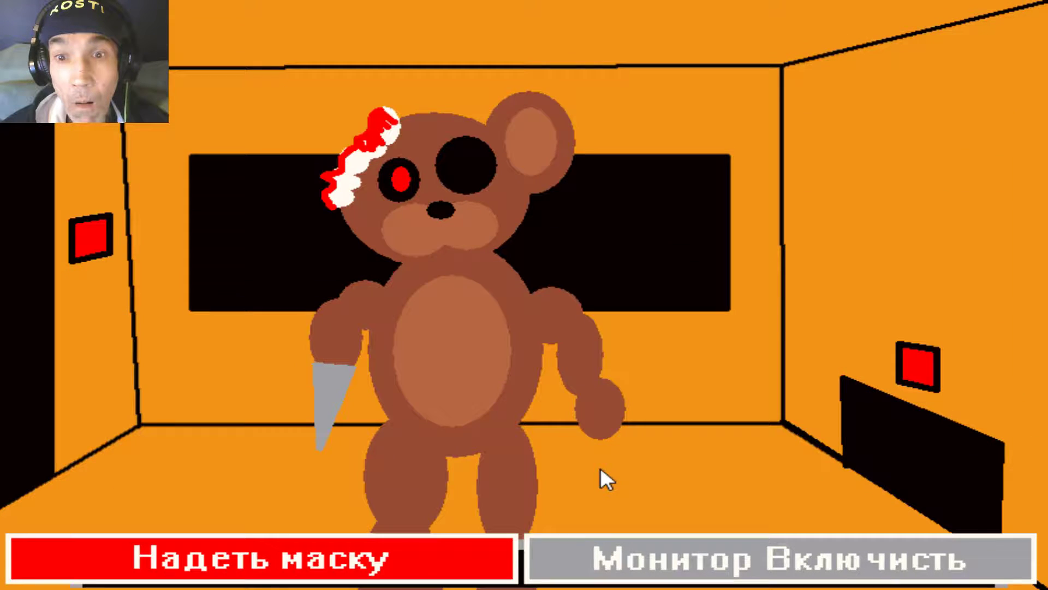
pyautogui.click(258, 562)
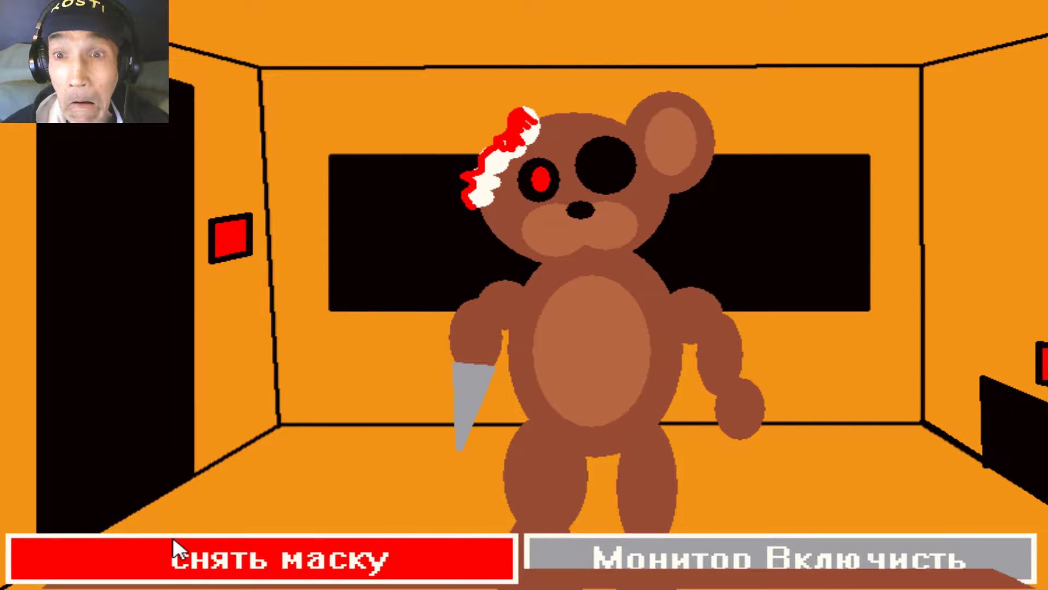
pyautogui.click(776, 563)
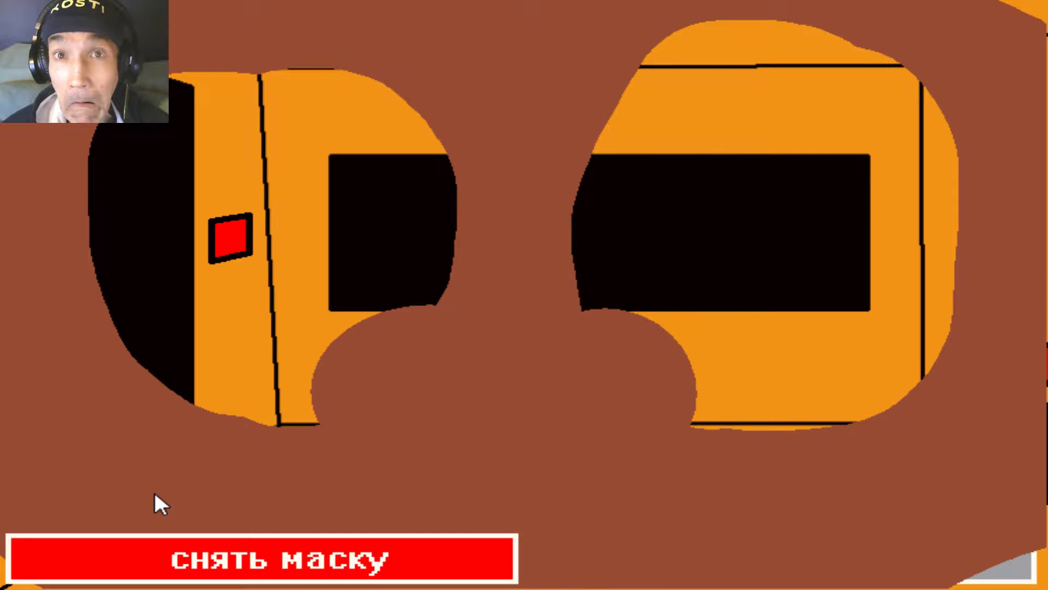
pyautogui.click(263, 563)
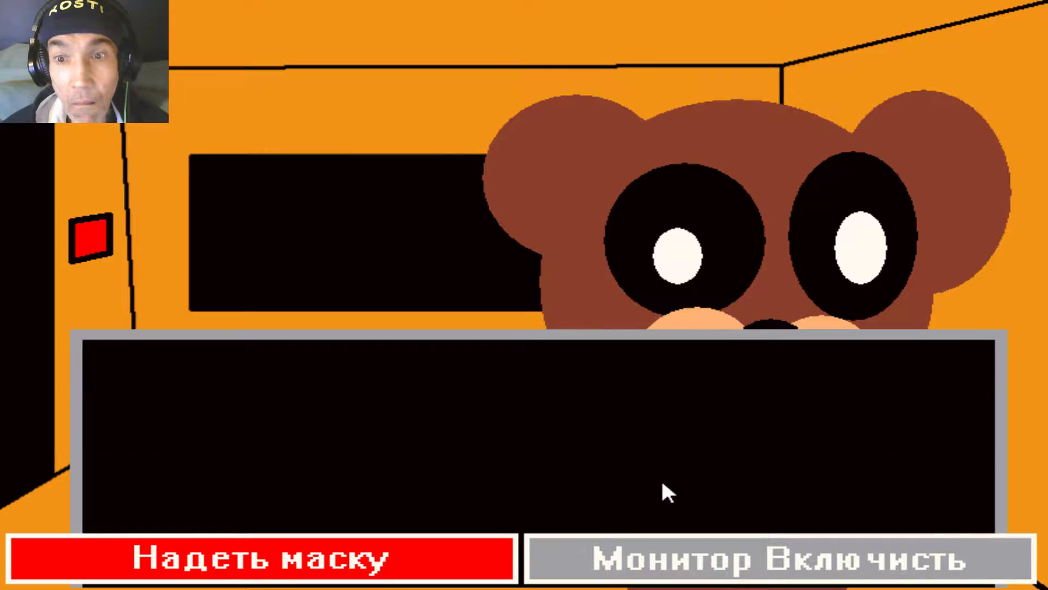
pyautogui.click(262, 562)
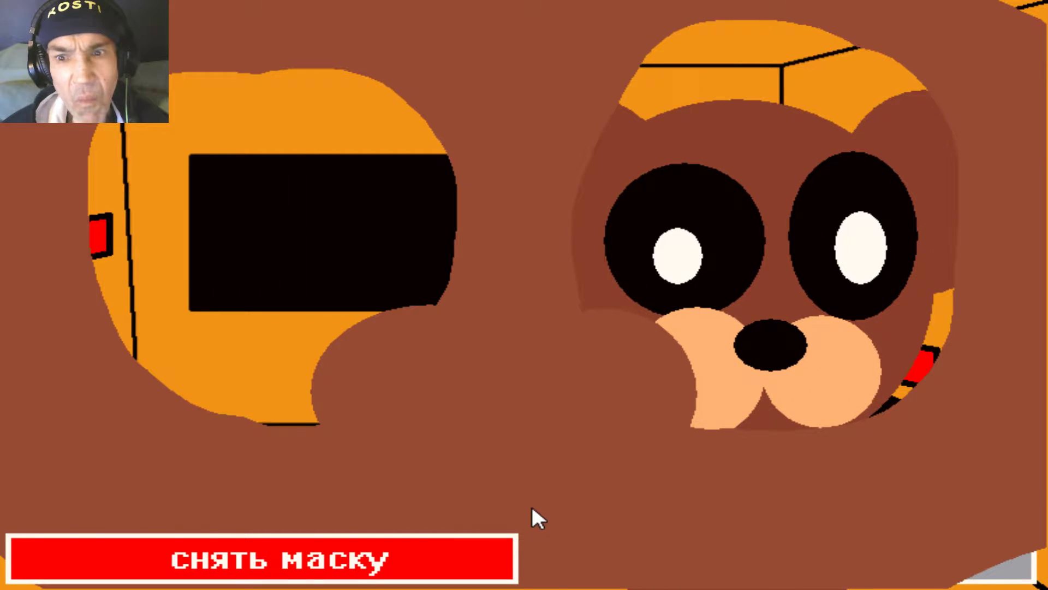
# - Remove the mask once safe, check the cameras, and shut the left door
pyautogui.click(262, 568)
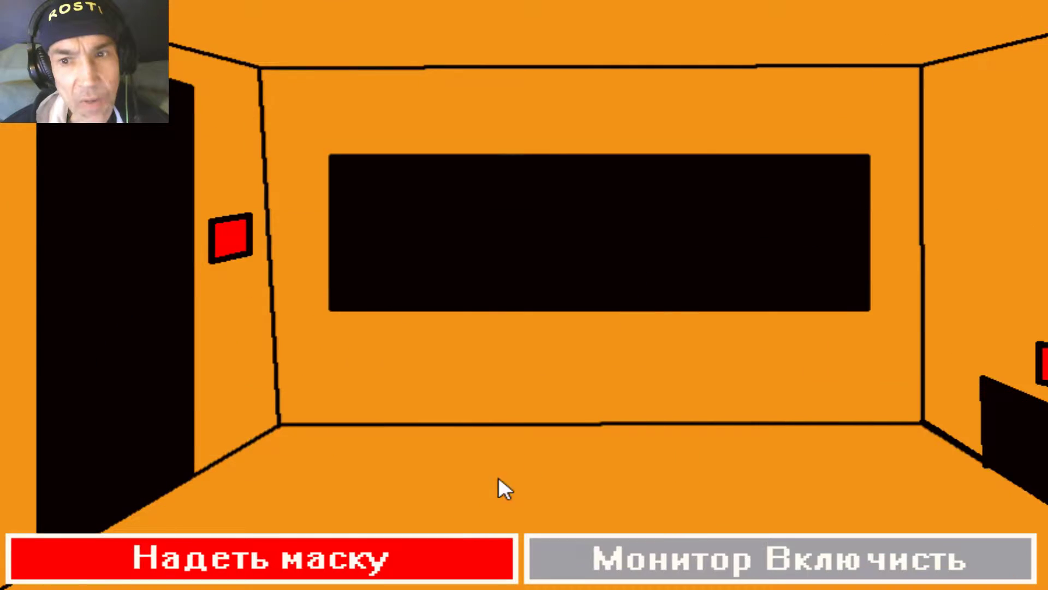
pyautogui.click(775, 563)
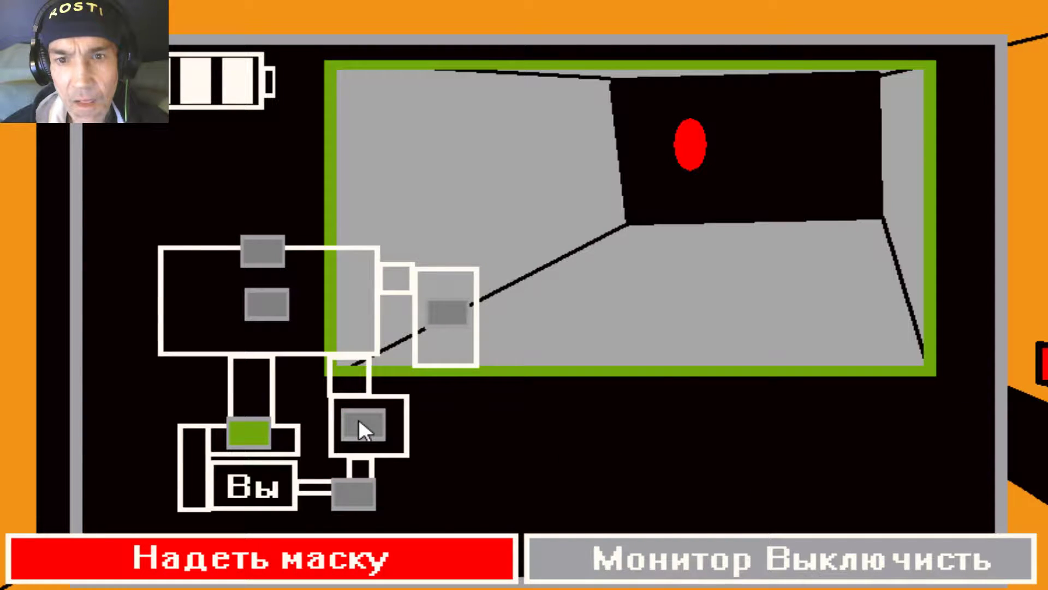
pyautogui.click(788, 559)
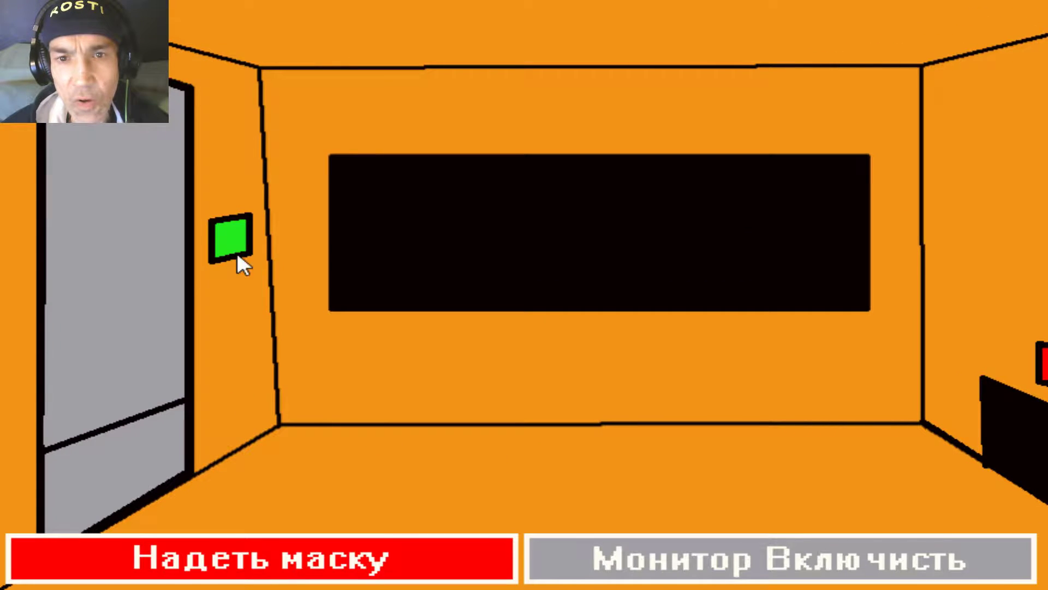
# - Reopen the left door and hide behind the mask until the knife-wielding teddy leaves
pyautogui.click(229, 243)
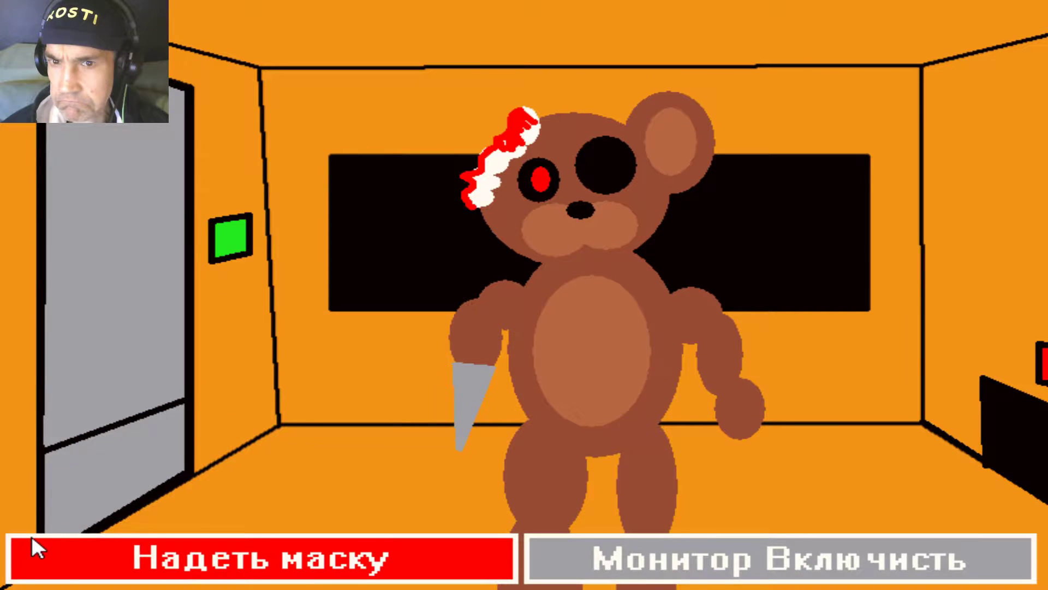
pyautogui.click(257, 563)
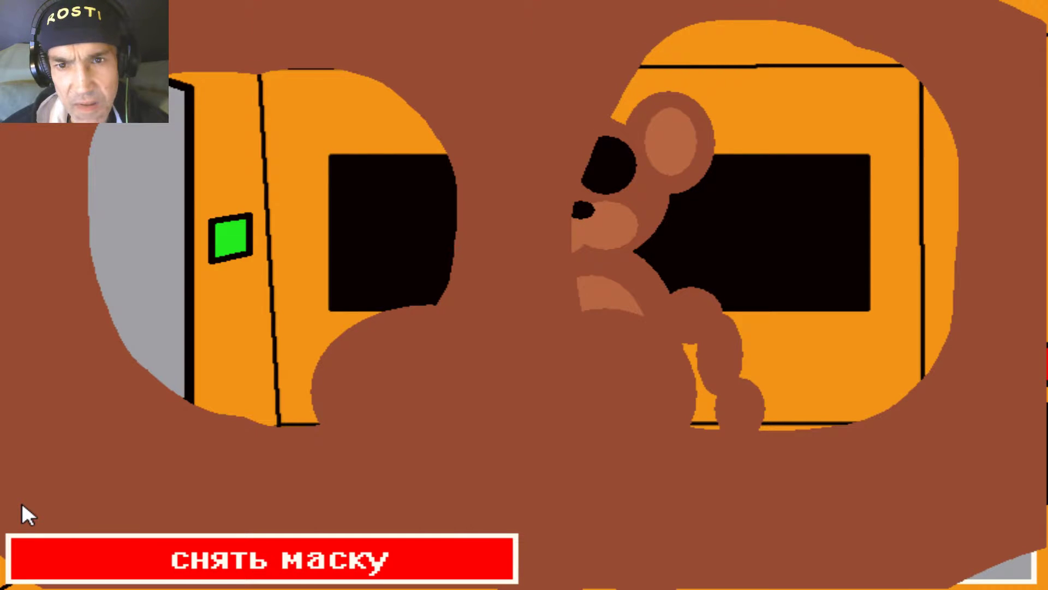
pyautogui.click(261, 566)
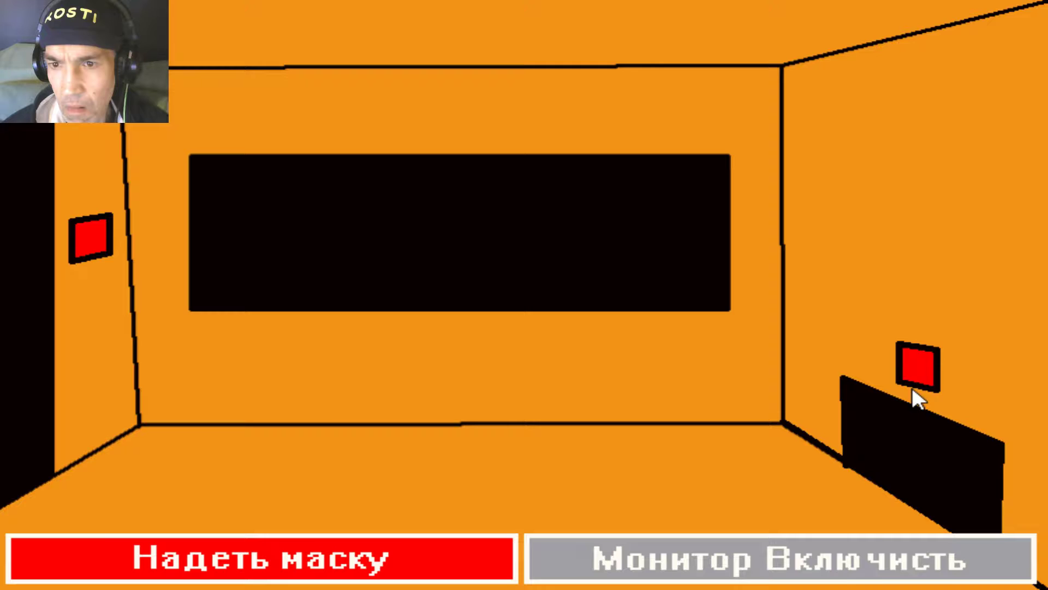
# - Glance at the cameras, then wear the mask until the knife teddy leaves
pyautogui.click(775, 561)
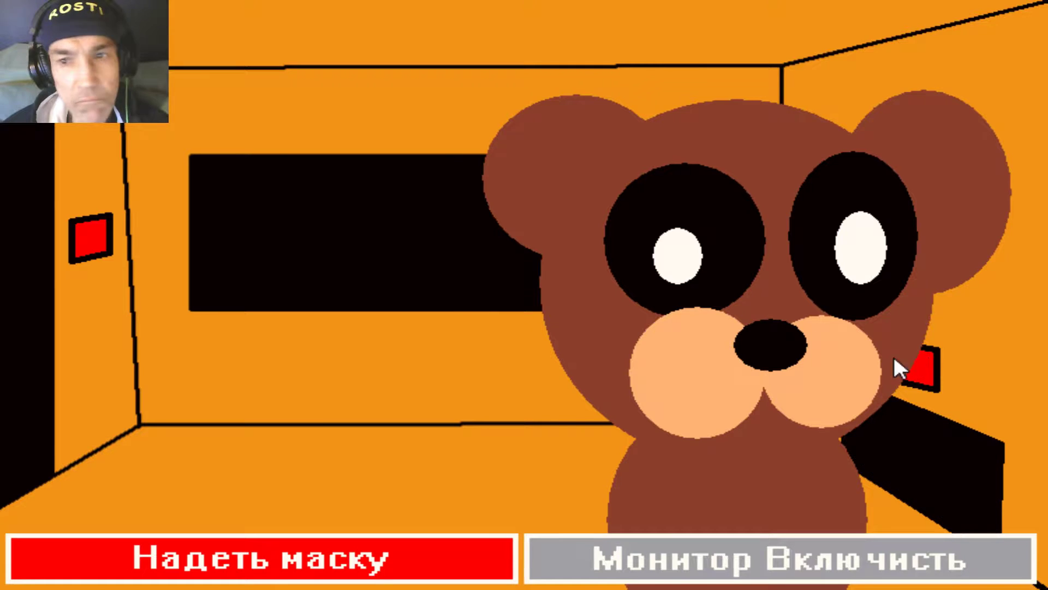
pyautogui.click(260, 563)
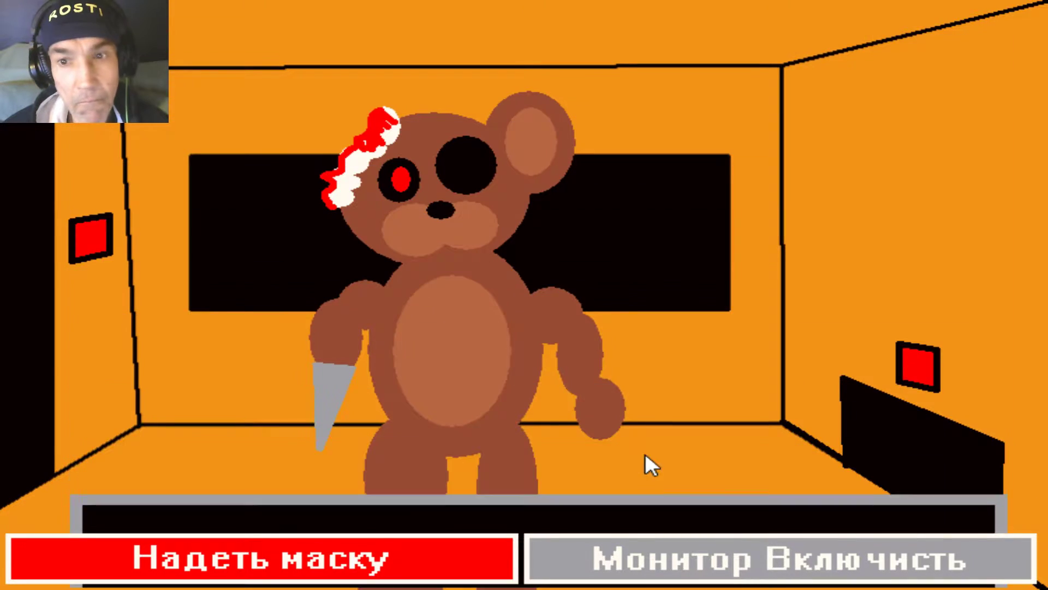
pyautogui.click(264, 558)
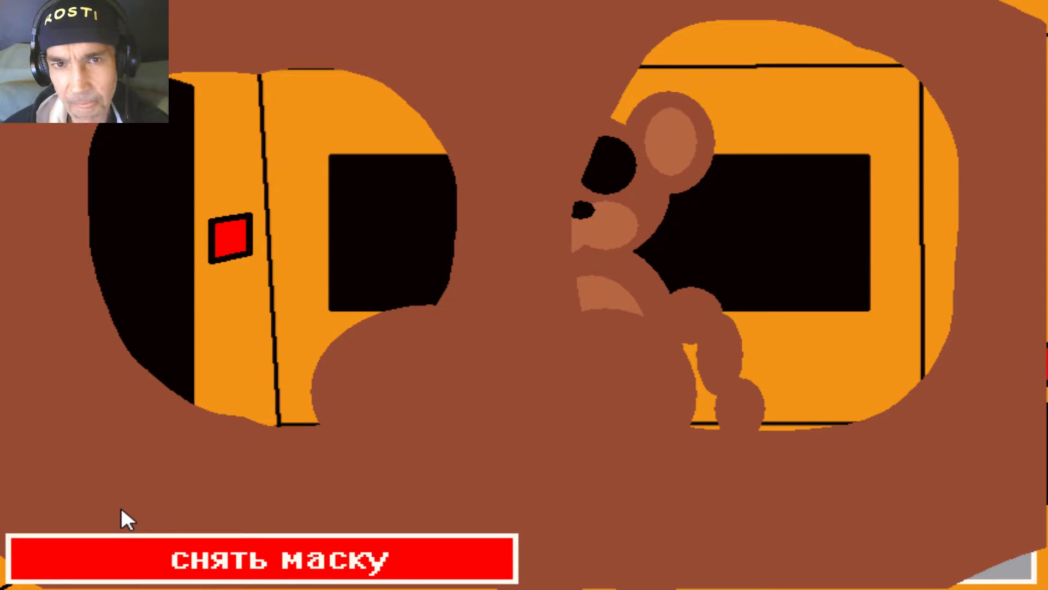
pyautogui.click(261, 566)
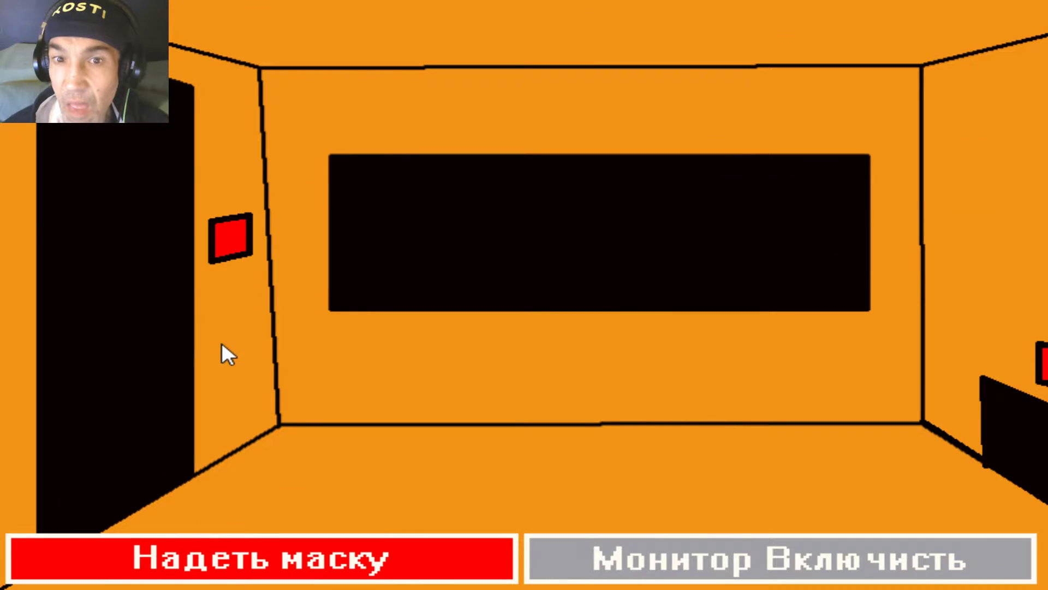
# - Shut the left door and bring up the security cameras to watch the teddy
pyautogui.click(228, 242)
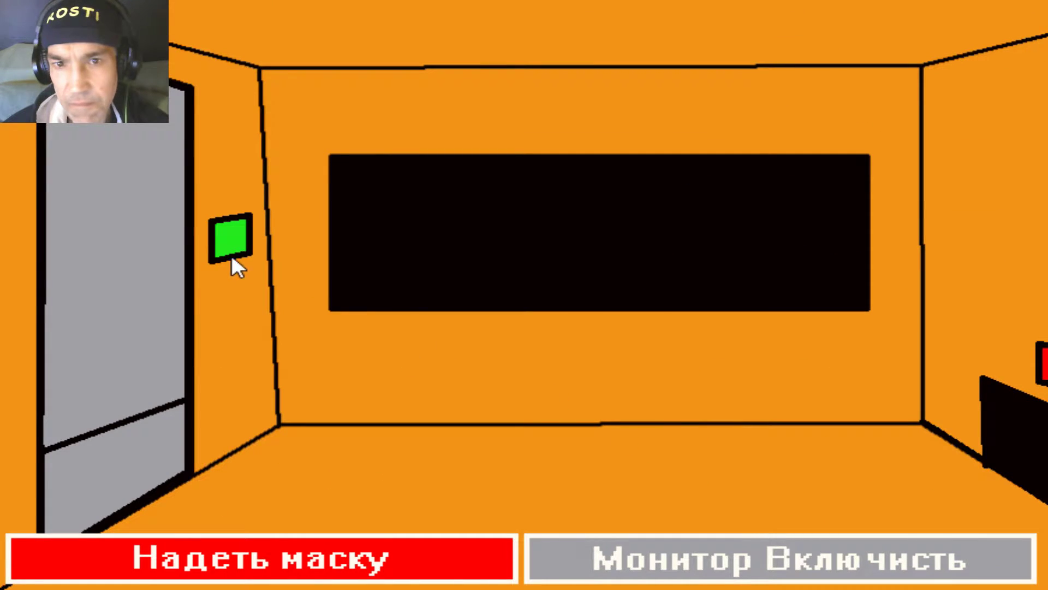
pyautogui.click(778, 558)
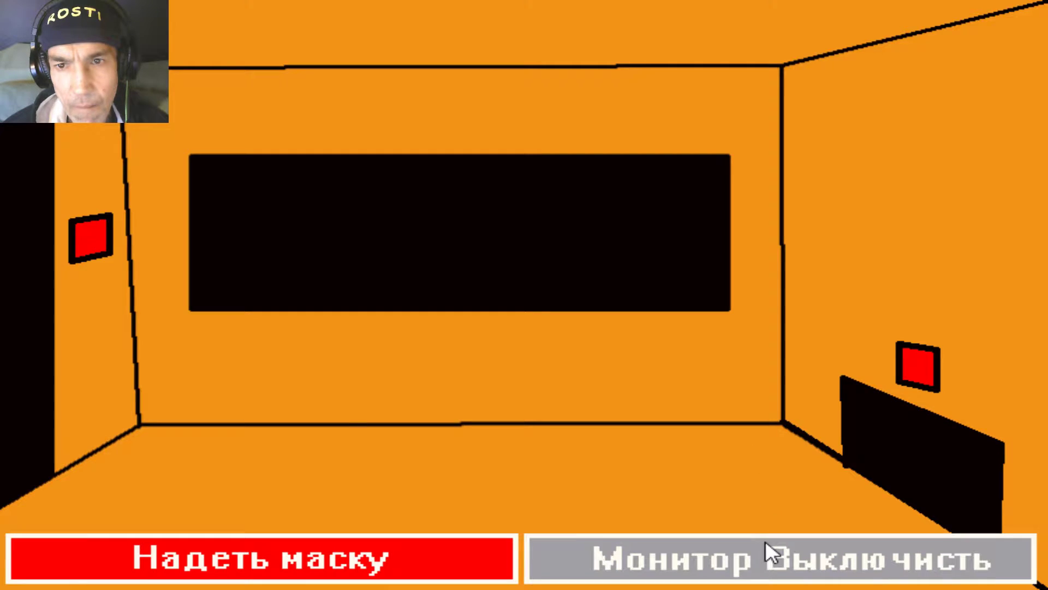
pyautogui.click(775, 563)
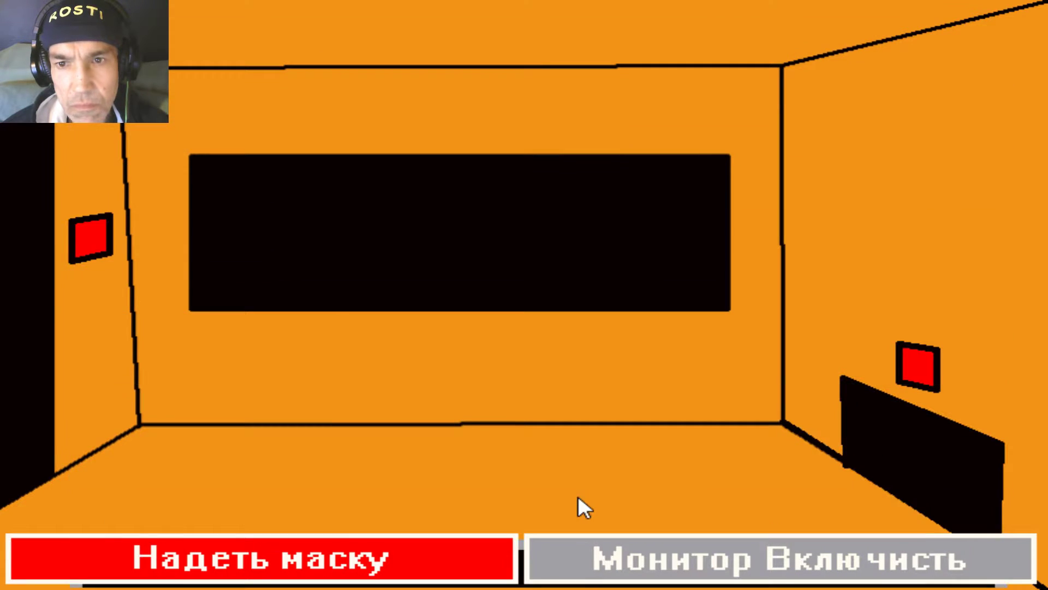
pyautogui.click(775, 564)
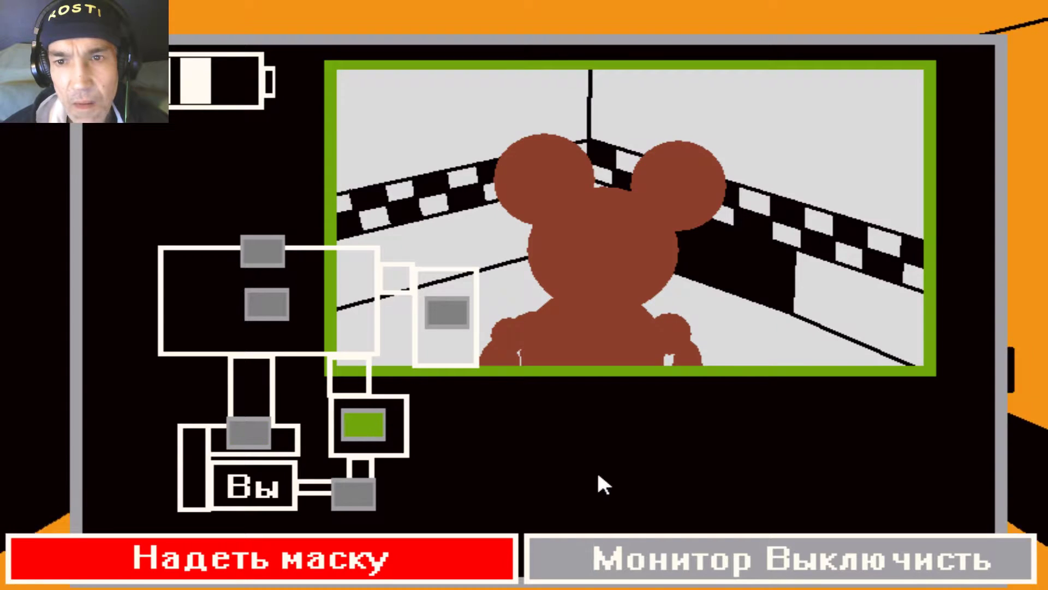
pyautogui.click(771, 564)
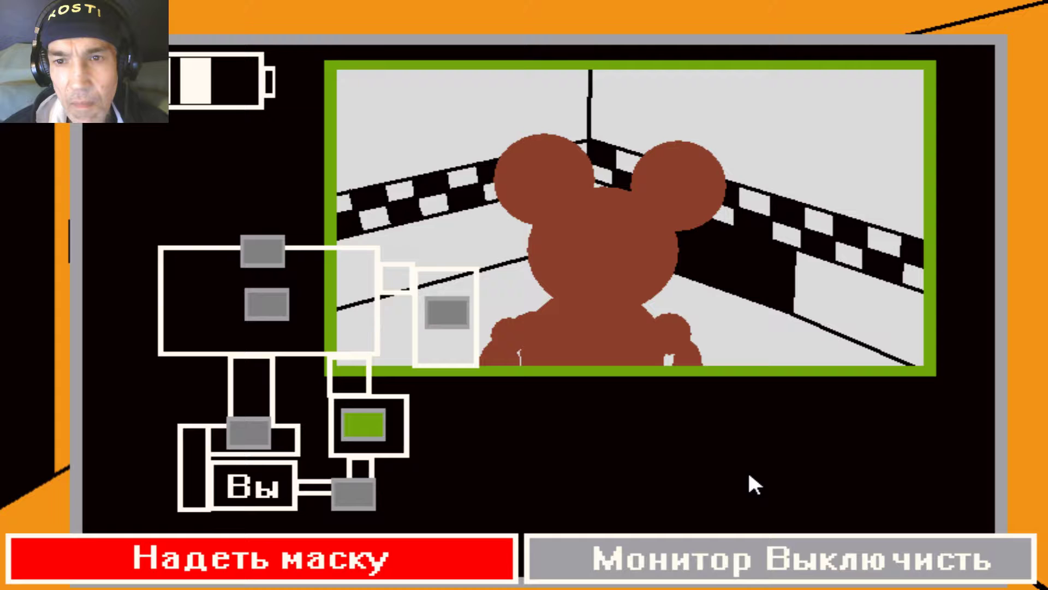
# - Toggle the monitor off and on, then return to the office facing the left door
pyautogui.click(750, 563)
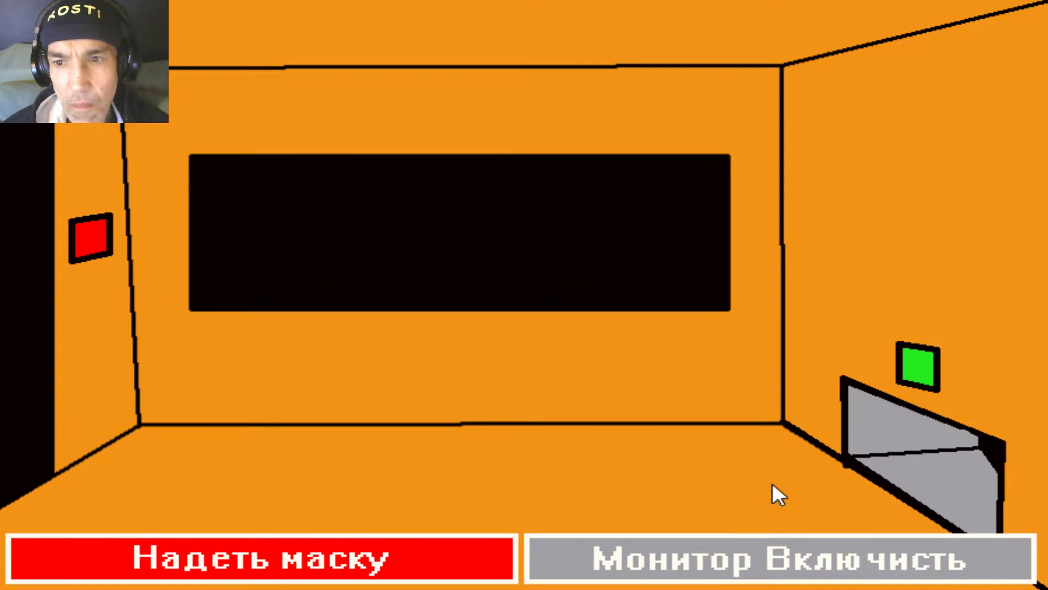
pyautogui.click(779, 567)
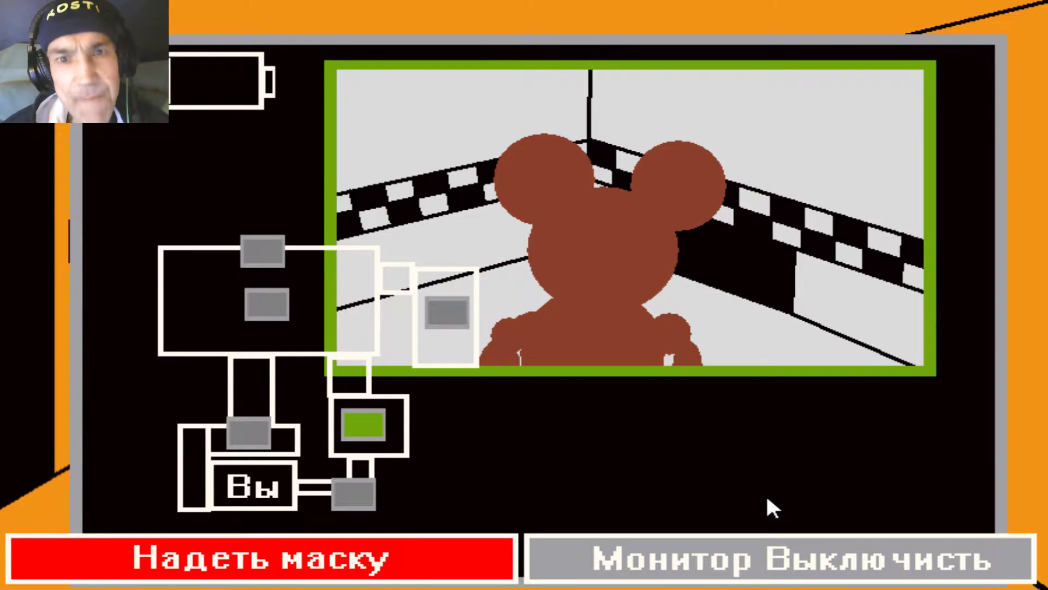
pyautogui.click(777, 564)
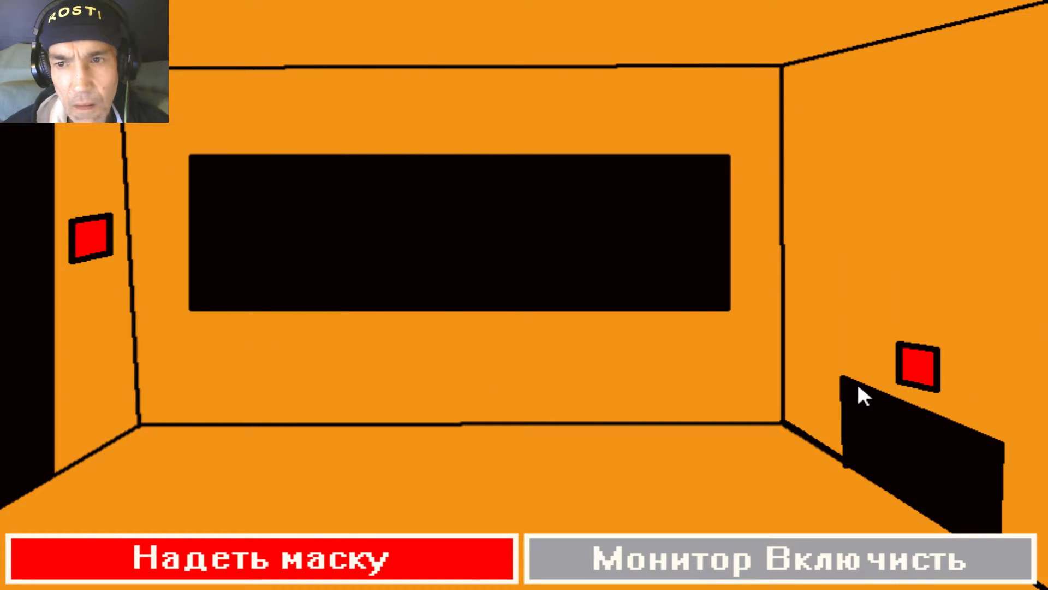
pyautogui.moveTo(775, 456)
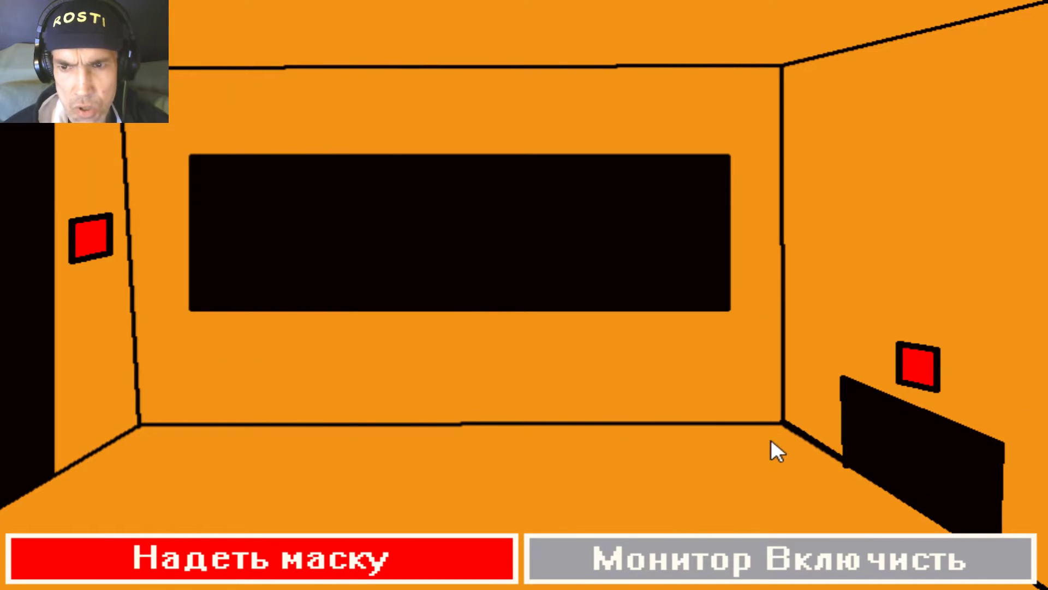
pyautogui.click(775, 558)
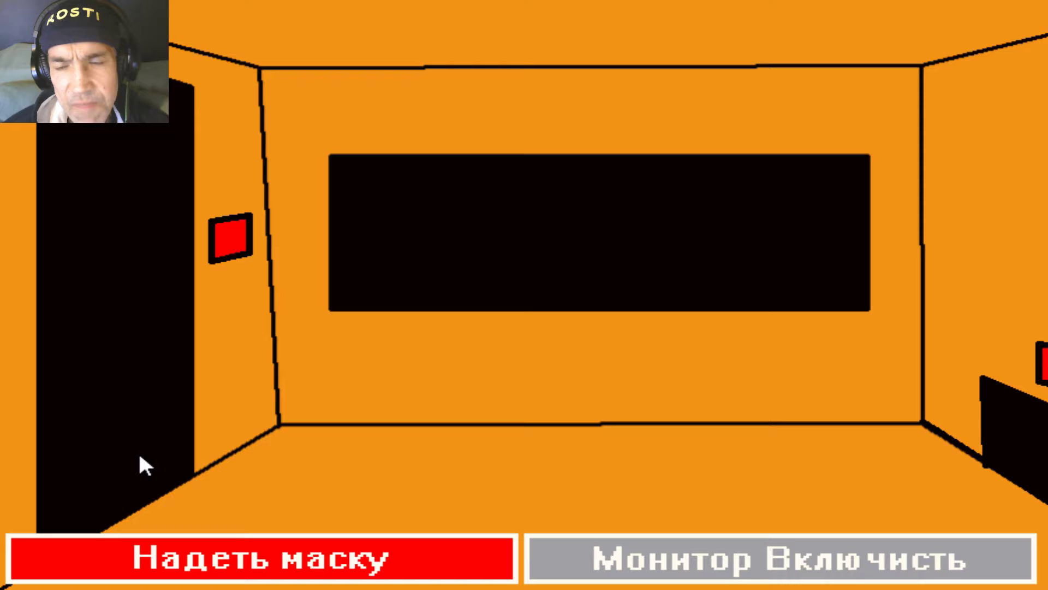
pyautogui.click(265, 563)
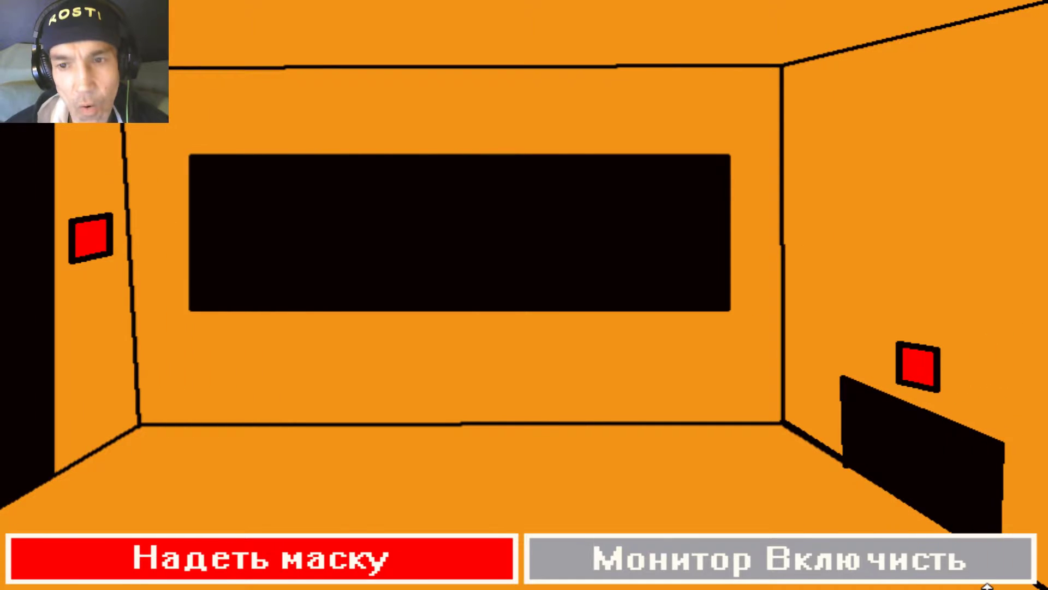
# - Repeatedly raise and lower the camera monitor to track the teddy
pyautogui.click(786, 567)
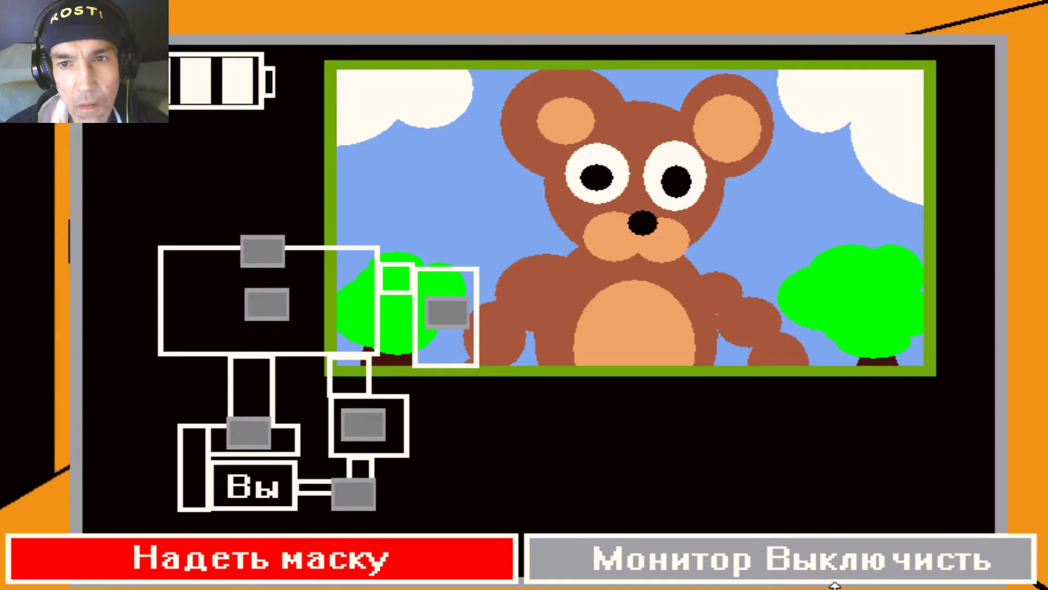
pyautogui.click(762, 563)
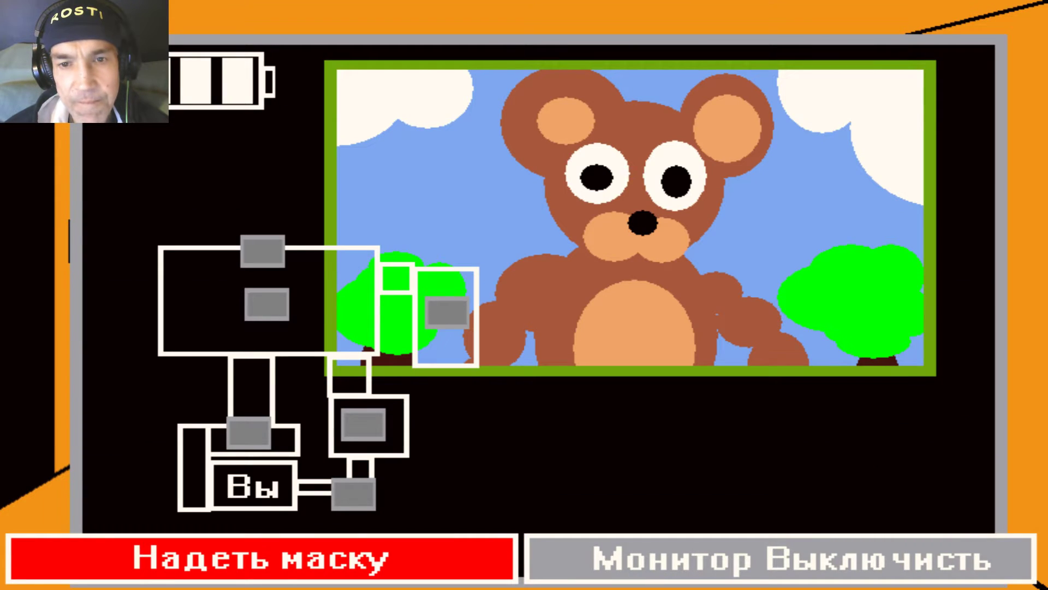
pyautogui.click(782, 564)
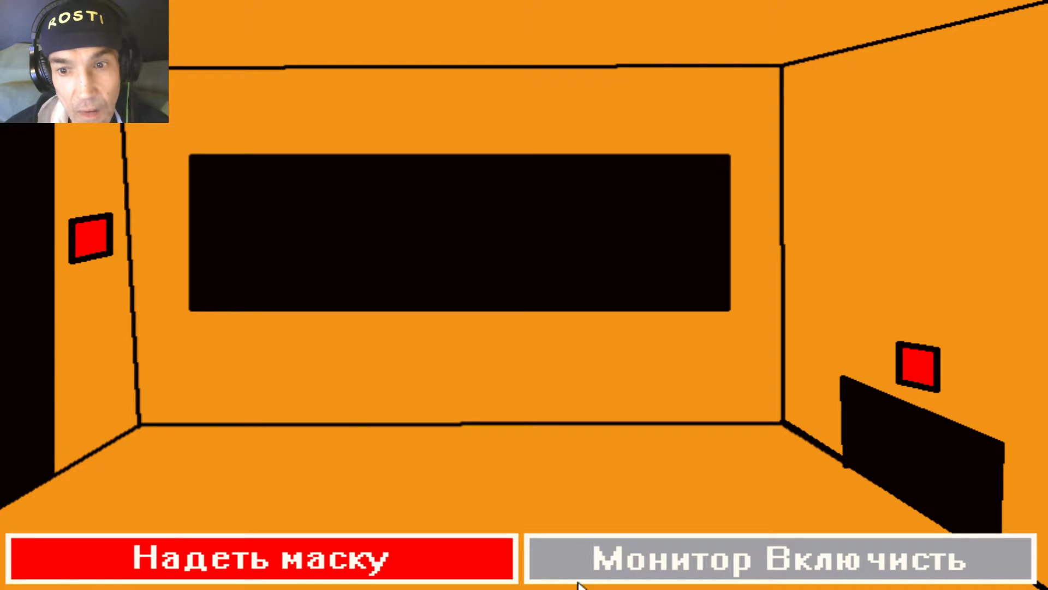
pyautogui.click(775, 566)
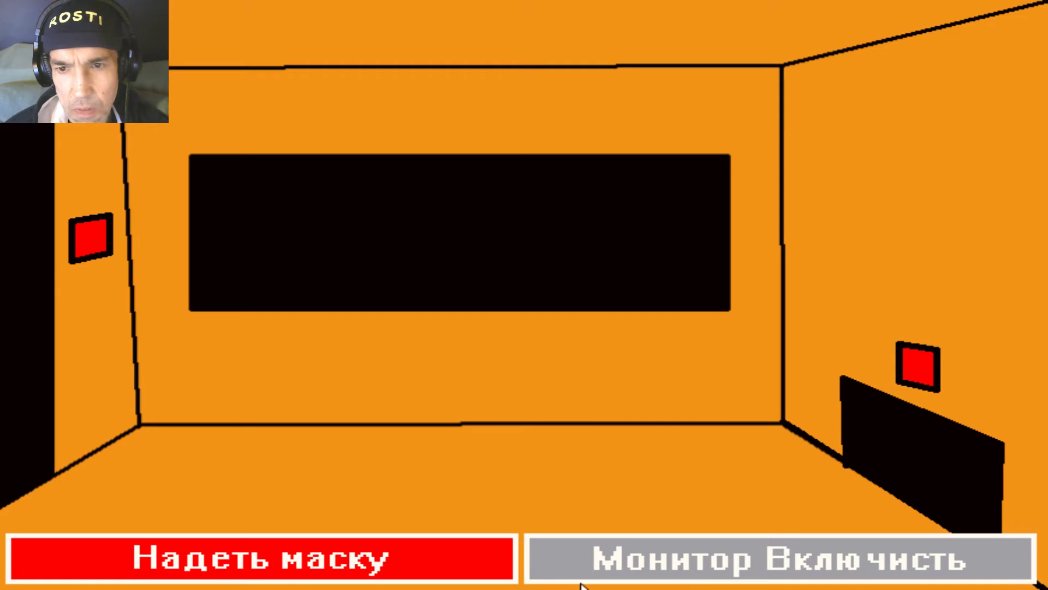
pyautogui.click(782, 564)
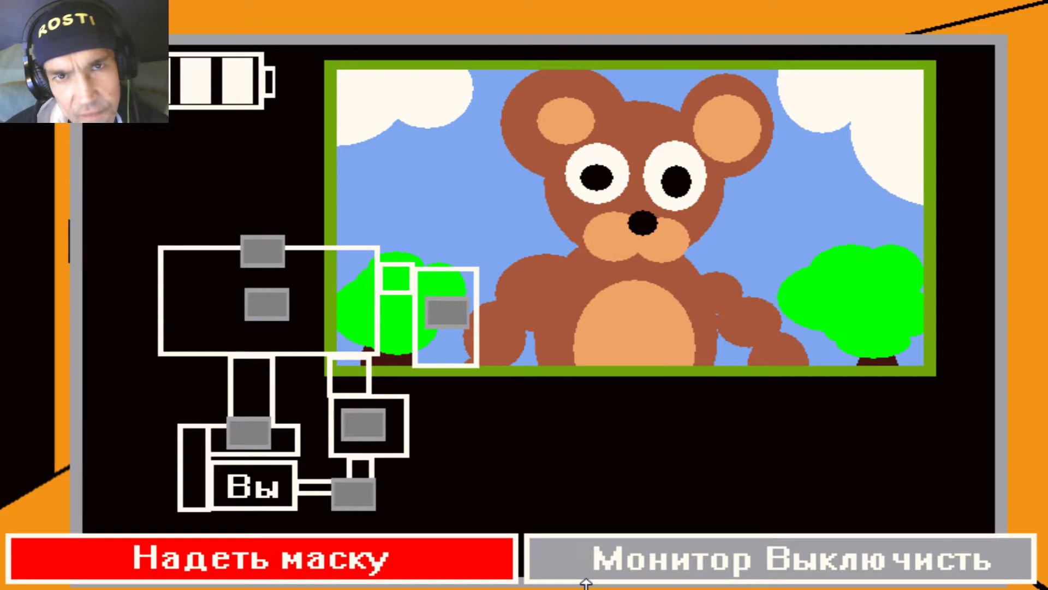
# - Keep toggling the monitor until the bloodied teddy appears inside the office
pyautogui.click(749, 563)
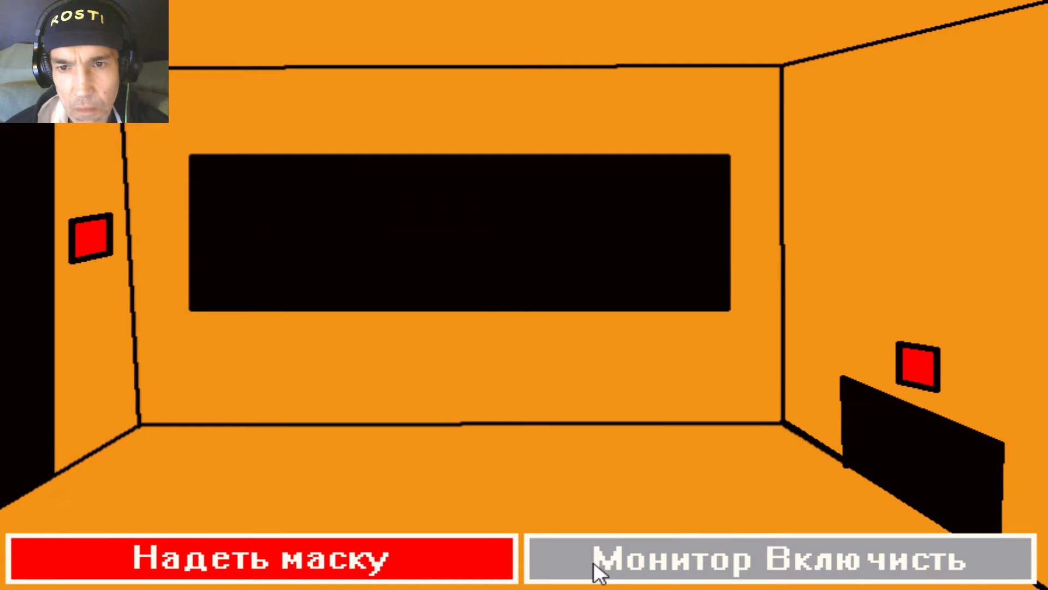
pyautogui.click(785, 564)
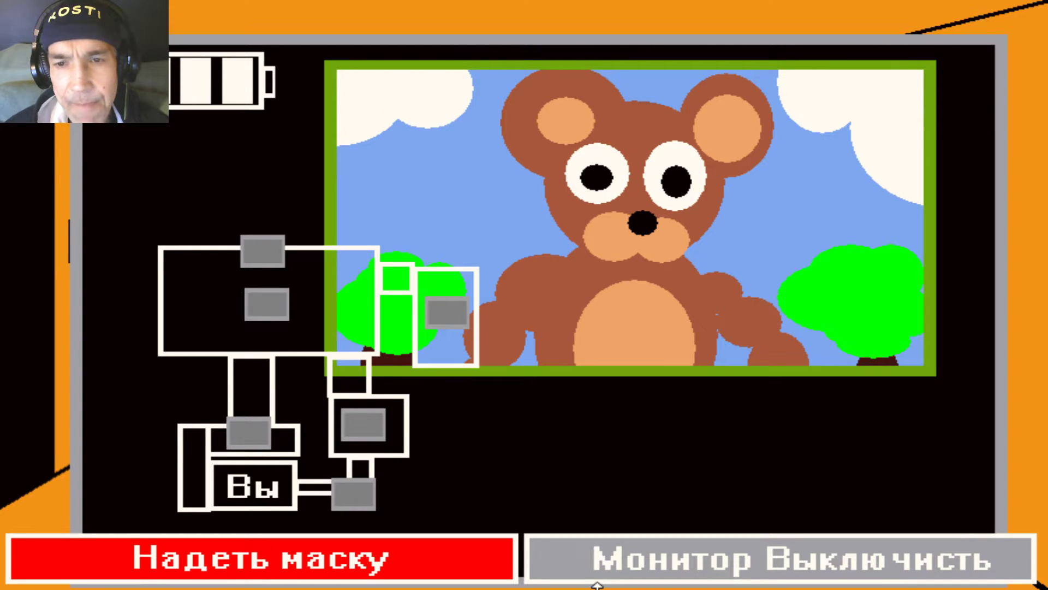
pyautogui.click(775, 564)
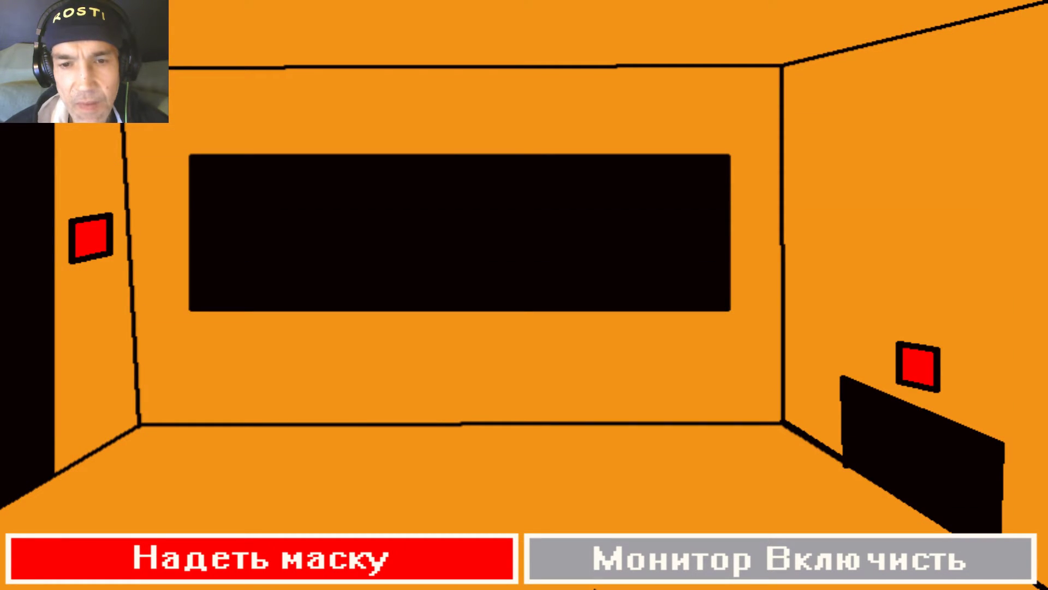
pyautogui.click(745, 561)
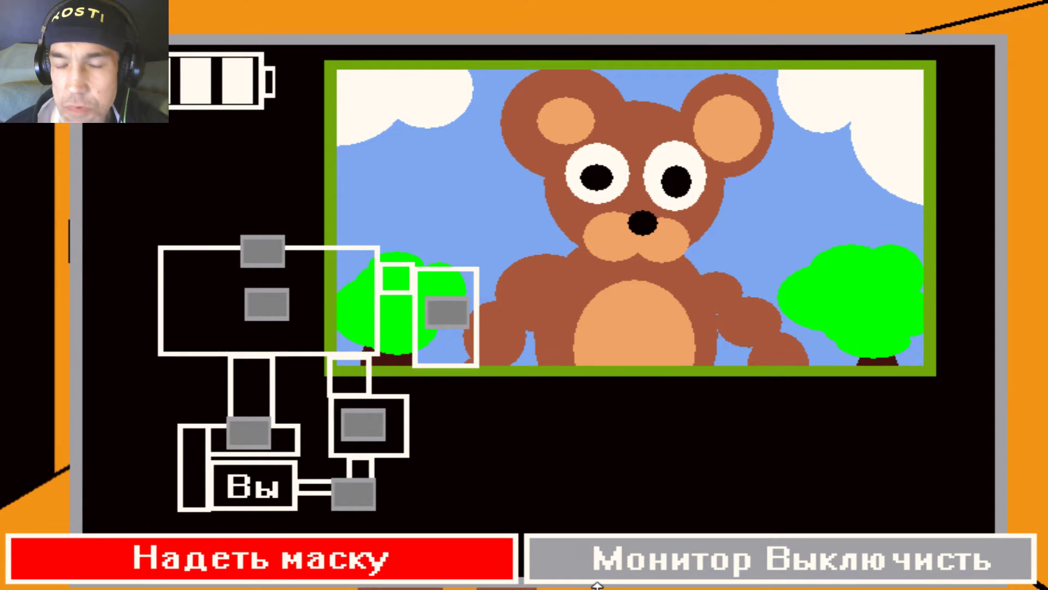
pyautogui.click(785, 562)
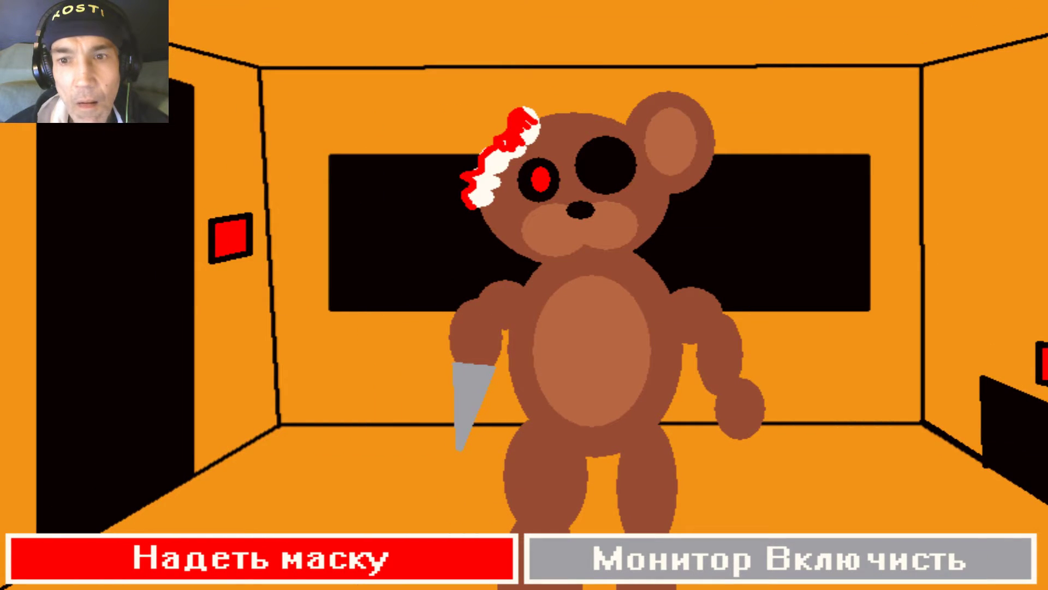